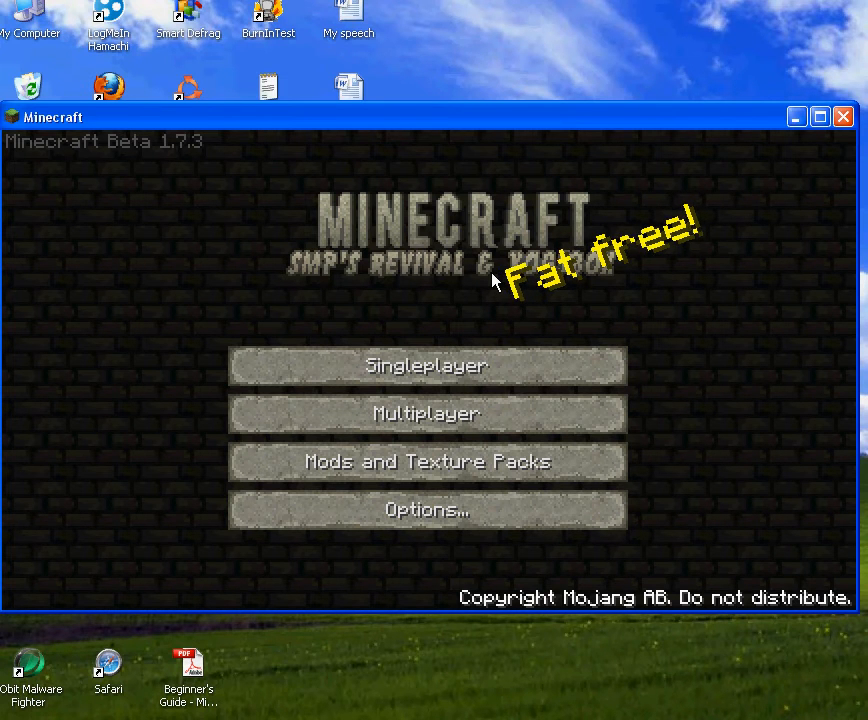
# Show the texture pack list with SMP's Revival YogBox Edition as the active pack.
pyautogui.click(426, 460)
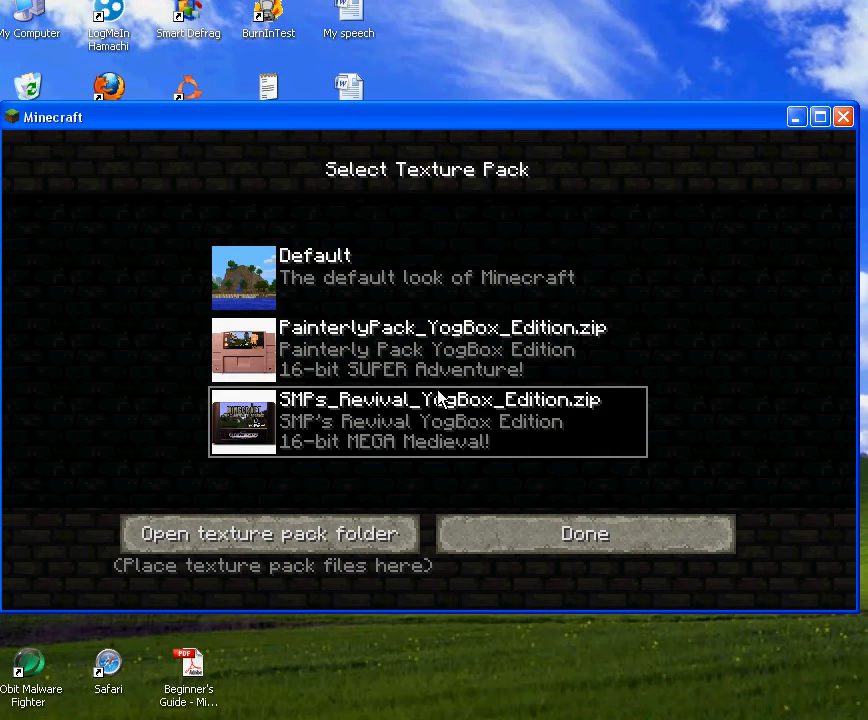
pyautogui.moveTo(528, 448)
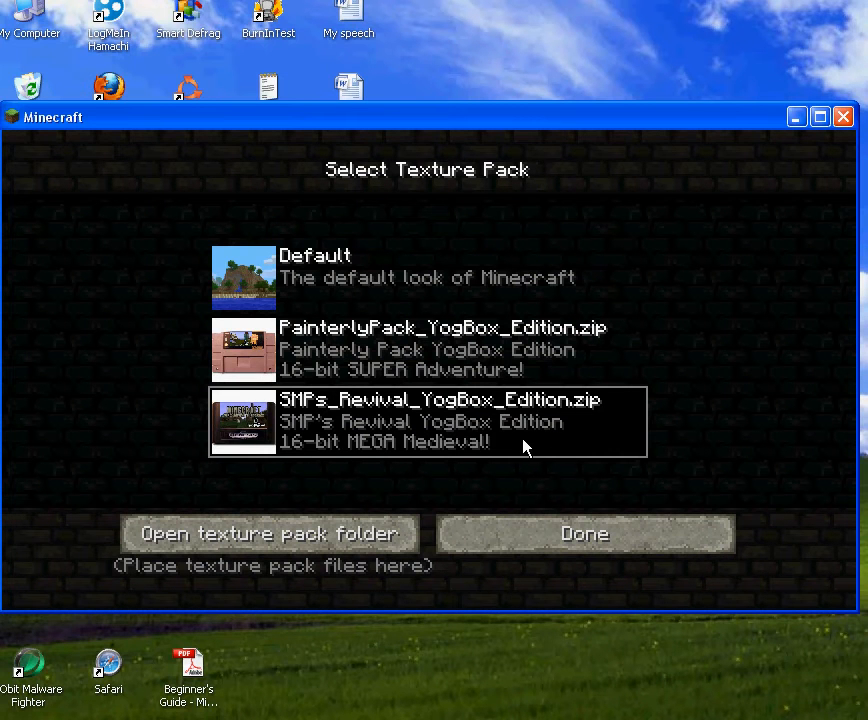
pyautogui.moveTo(728, 330)
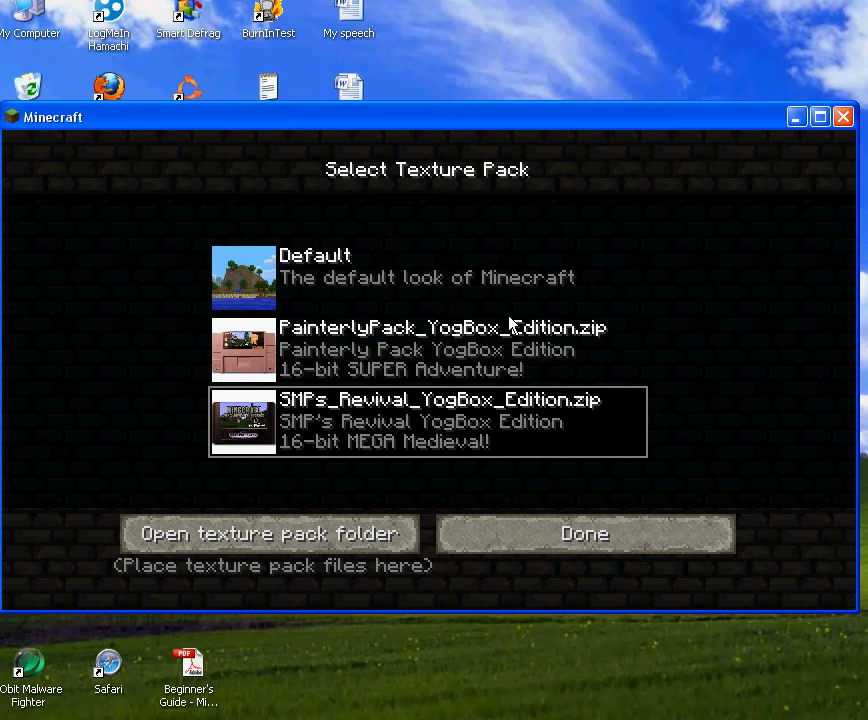
pyautogui.moveTo(352, 256)
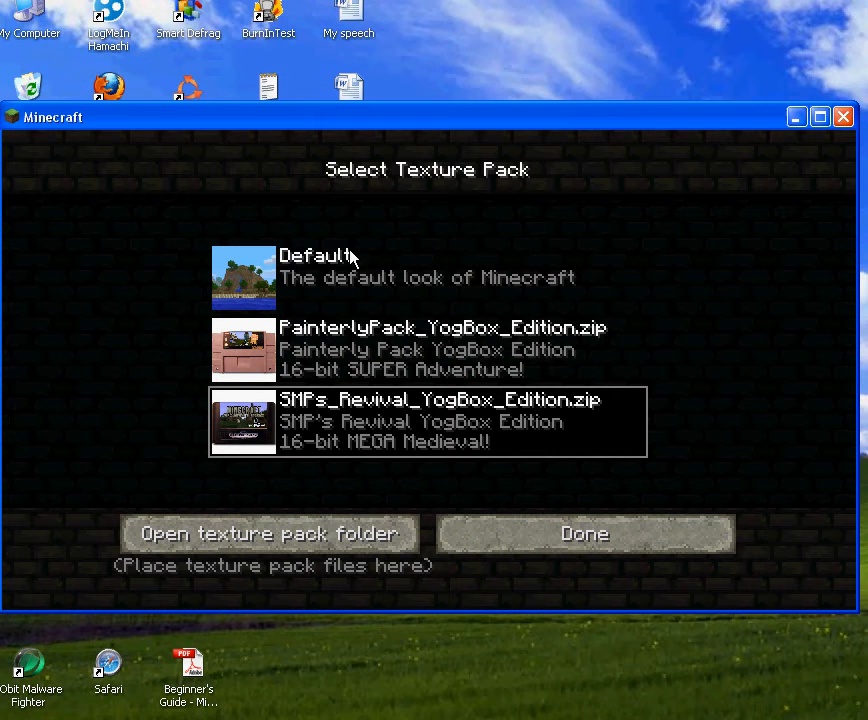
pyautogui.moveTo(388, 312)
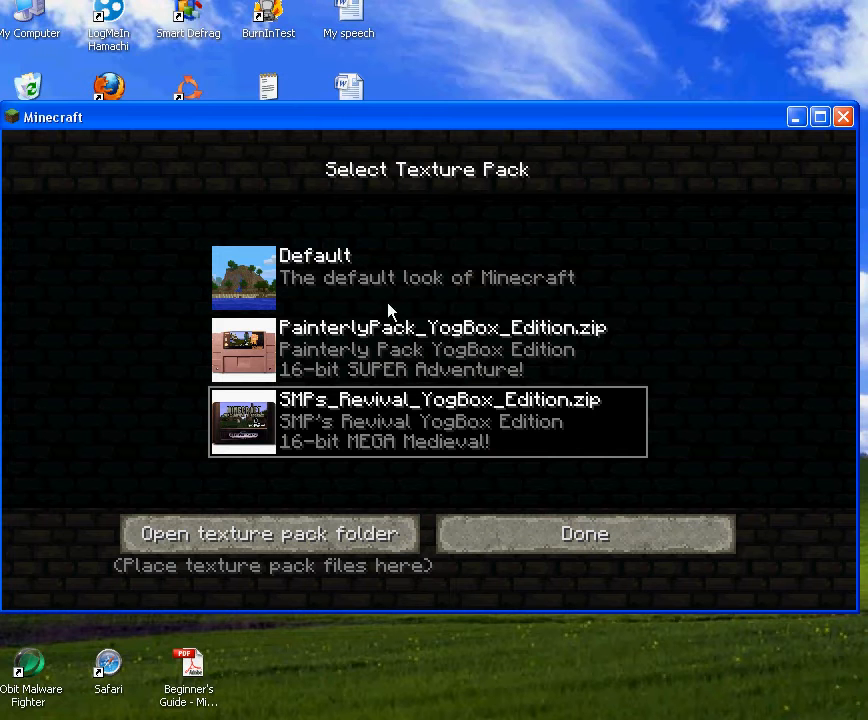
pyautogui.moveTo(376, 520)
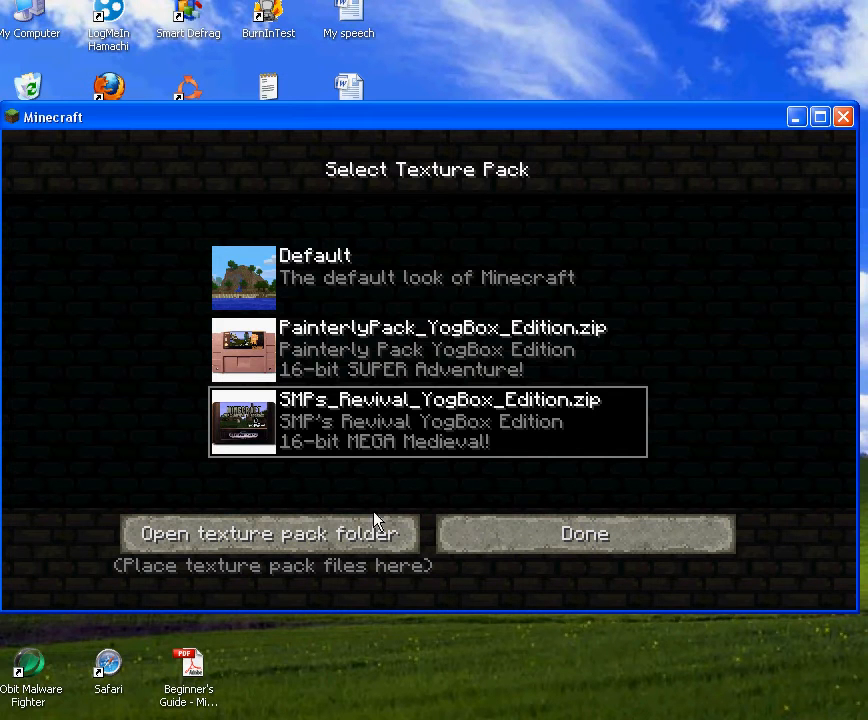
# Return to the title screen and choose the 'test 2' world in the singleplayer list.
pyautogui.click(584, 532)
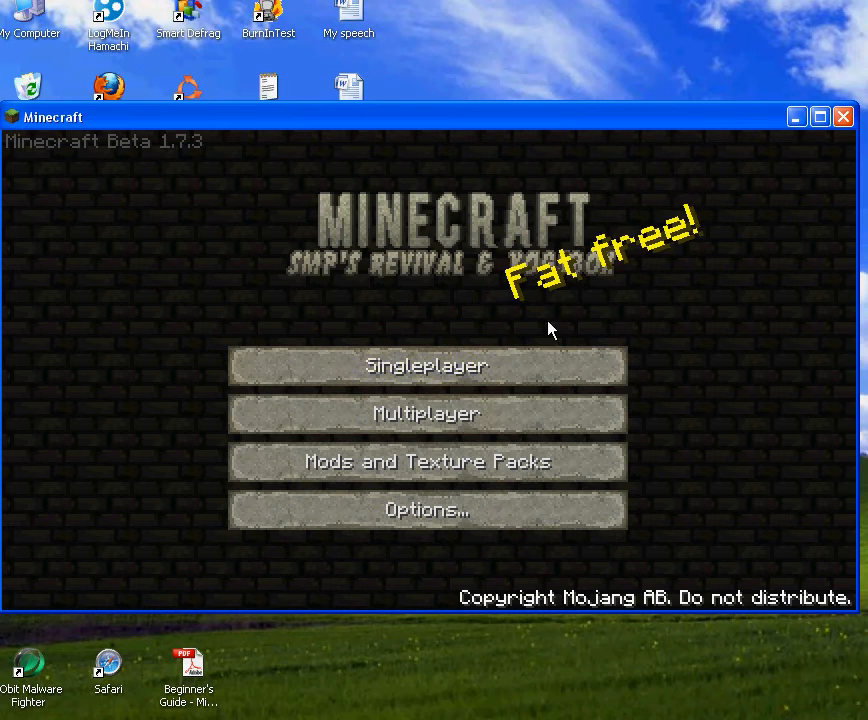
pyautogui.moveTo(332, 322)
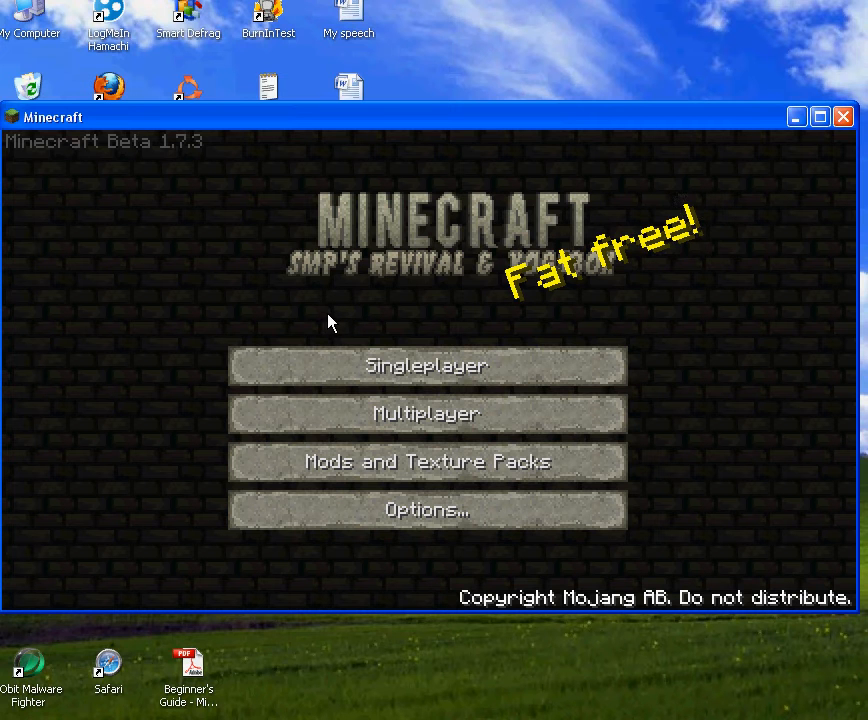
pyautogui.moveTo(378, 364)
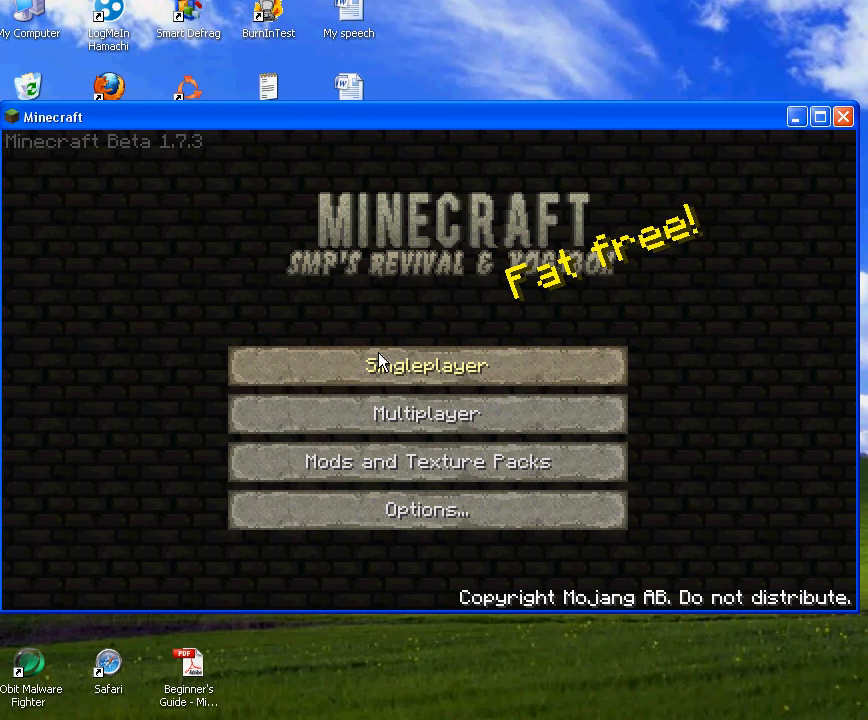
pyautogui.click(426, 364)
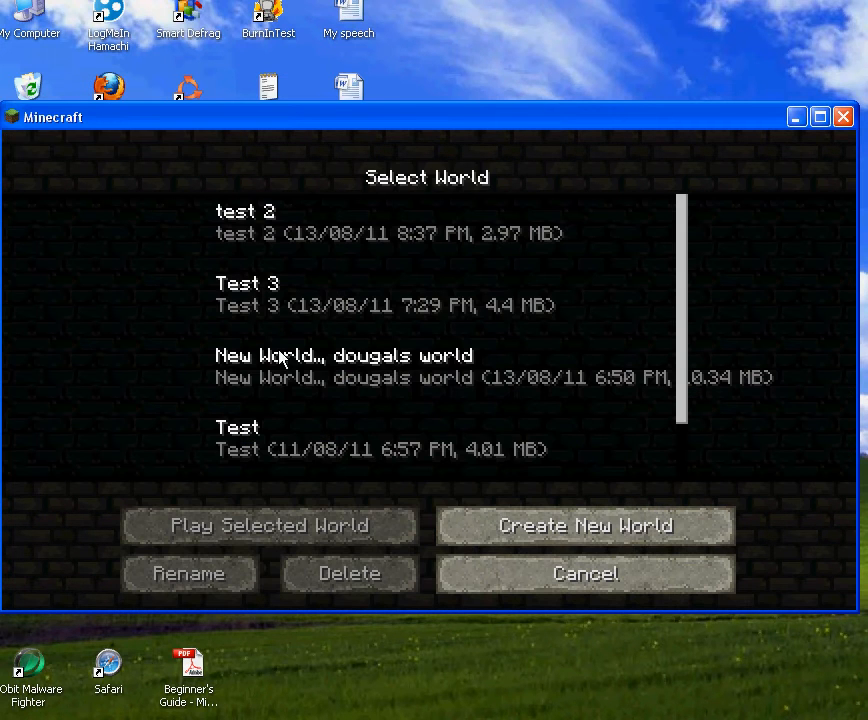
pyautogui.moveTo(264, 224)
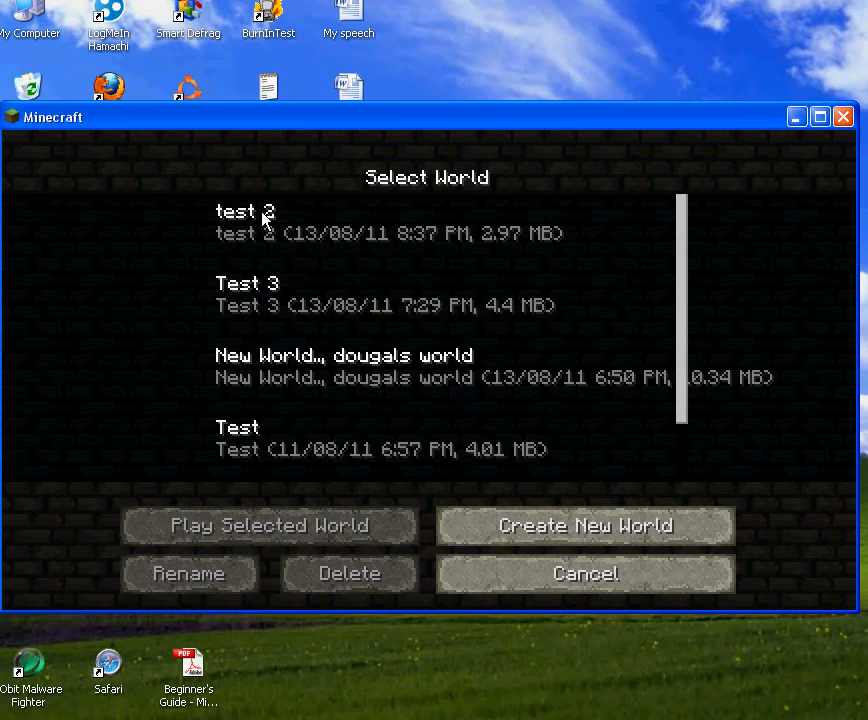
pyautogui.click(246, 222)
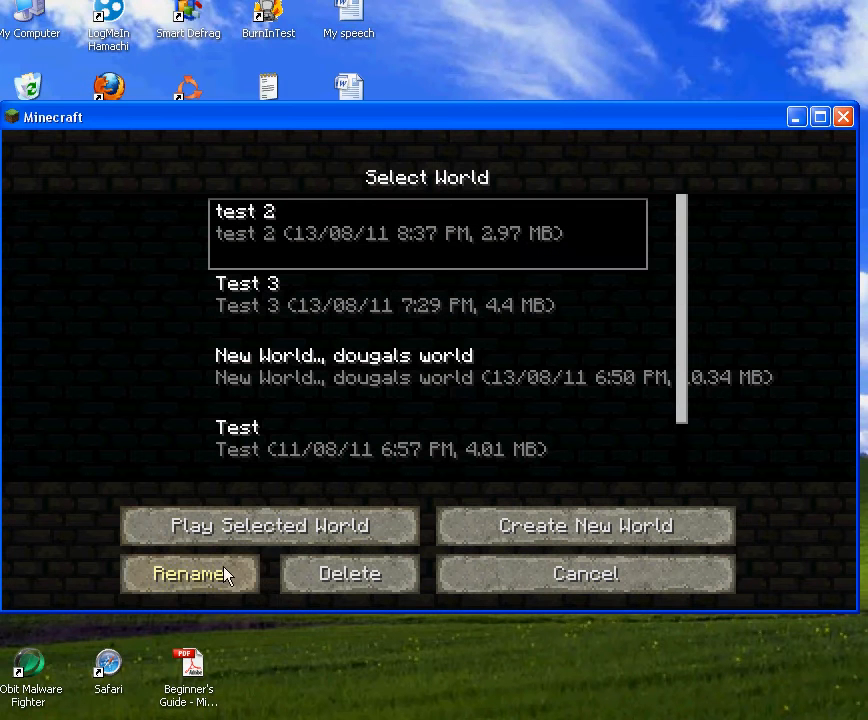
pyautogui.moveTo(304, 418)
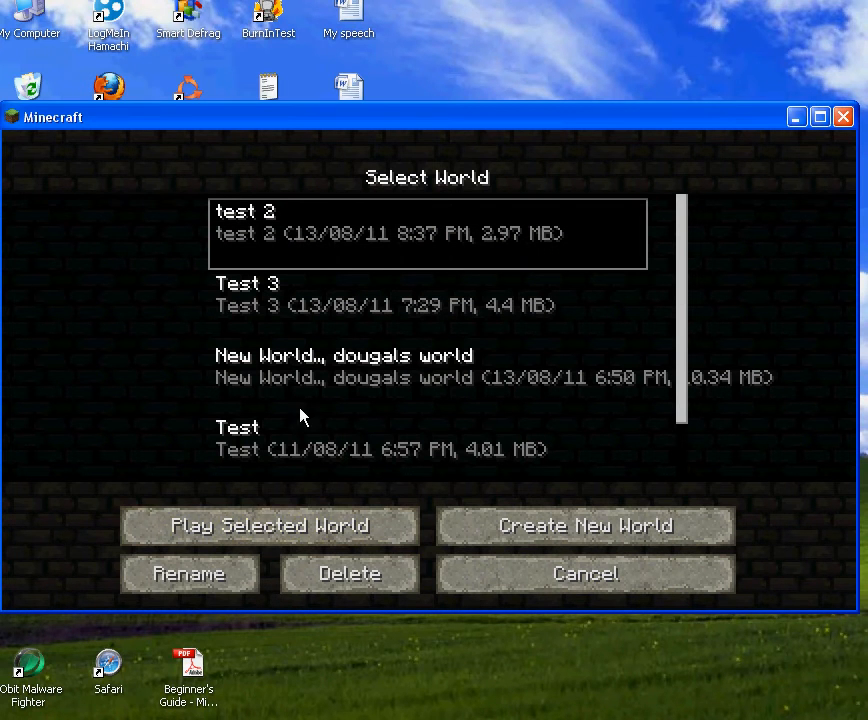
pyautogui.moveTo(192, 540)
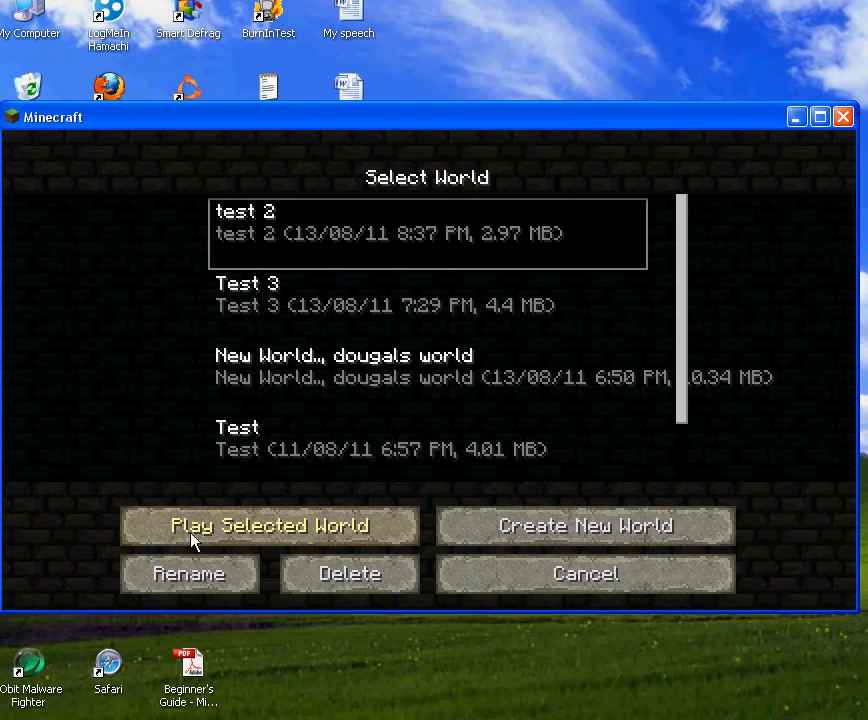
# Start playing the 'test 2' world and bring up the TooManyItems inventory.
pyautogui.click(268, 524)
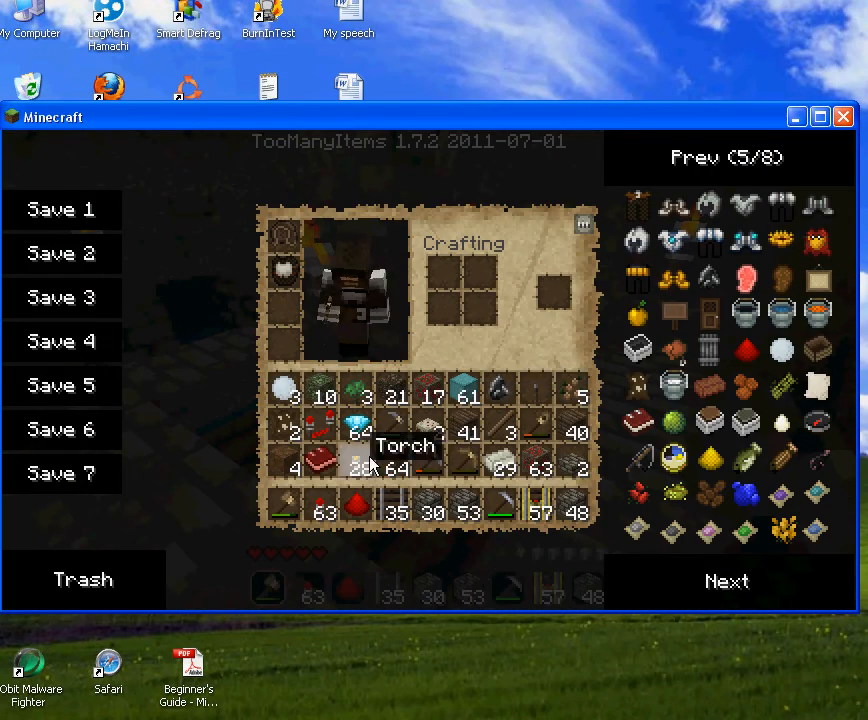
pyautogui.moveTo(284, 236)
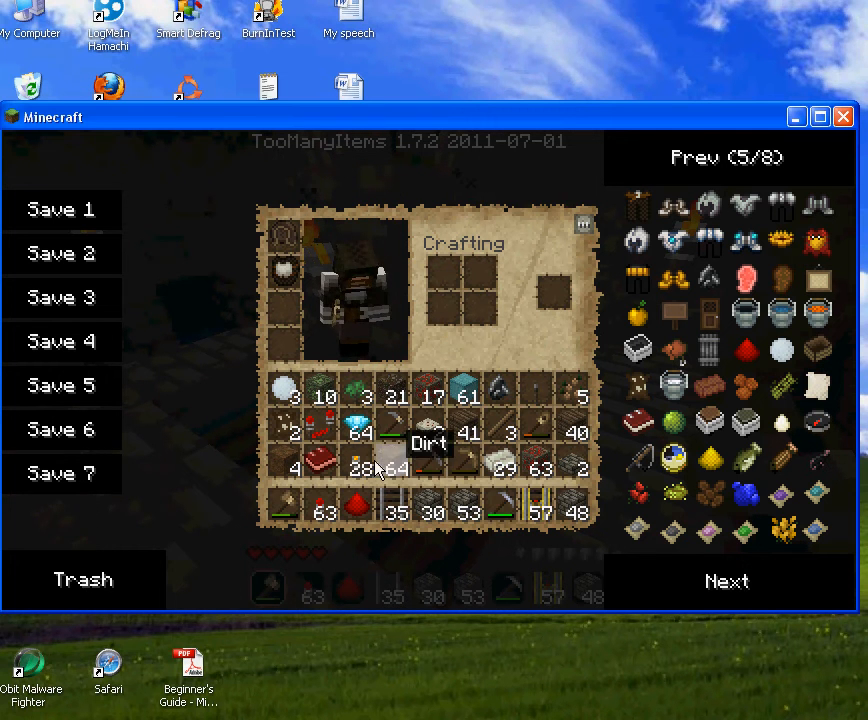
pyautogui.moveTo(348, 520)
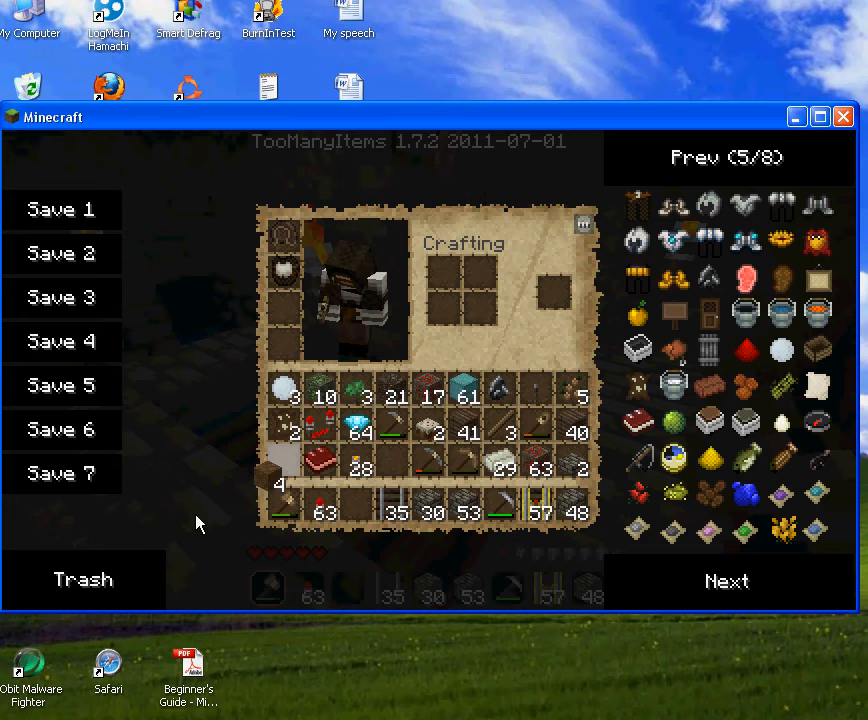
pyautogui.moveTo(330, 392)
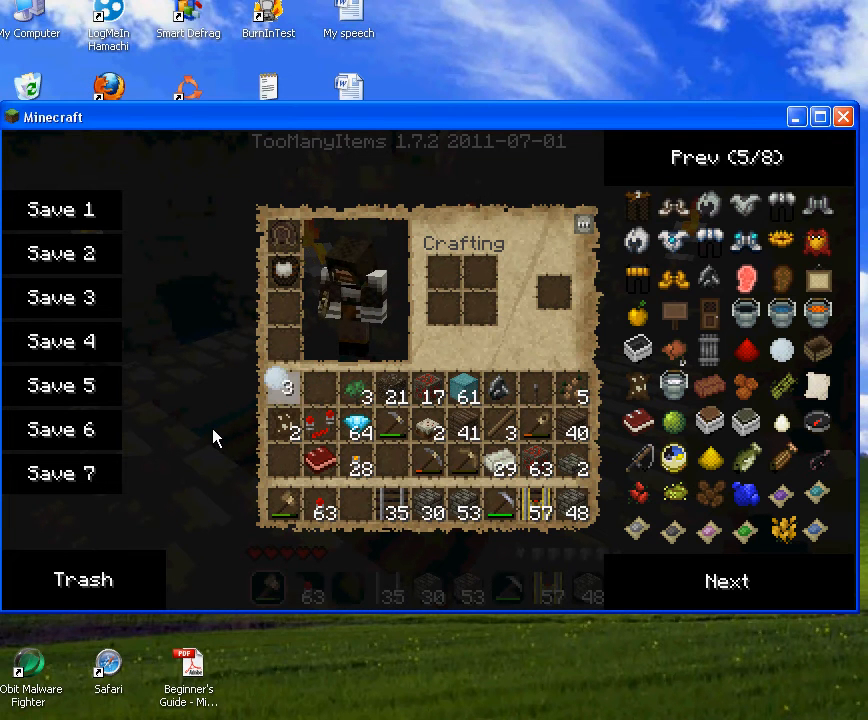
pyautogui.moveTo(464, 390)
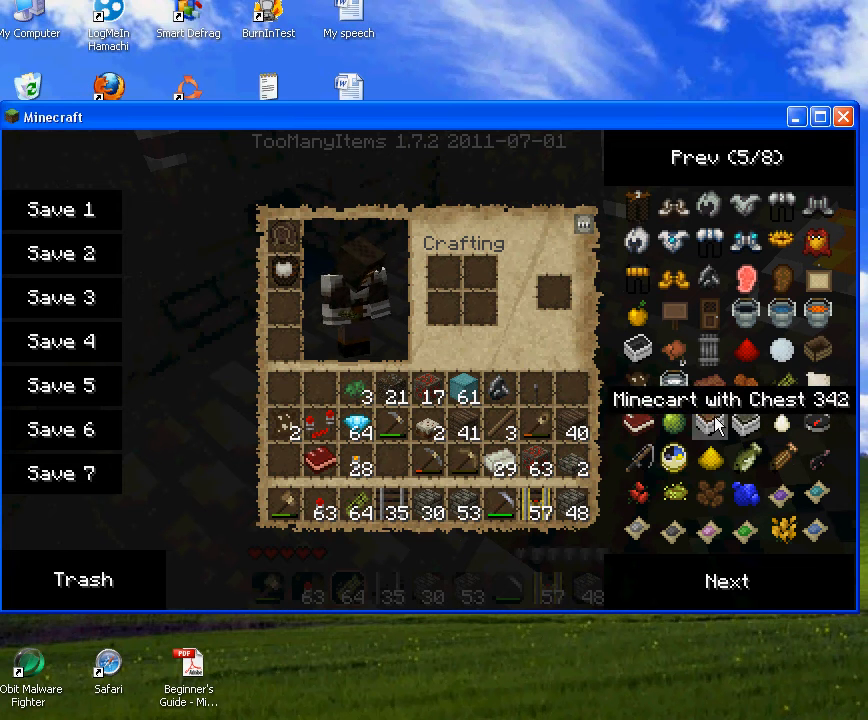
pyautogui.moveTo(782, 390)
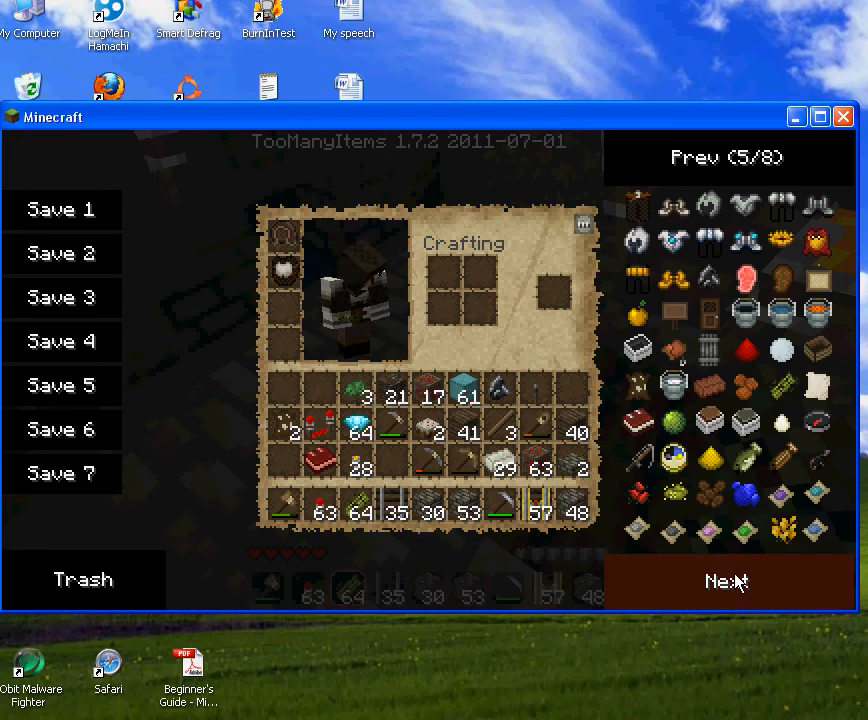
pyautogui.moveTo(780, 500)
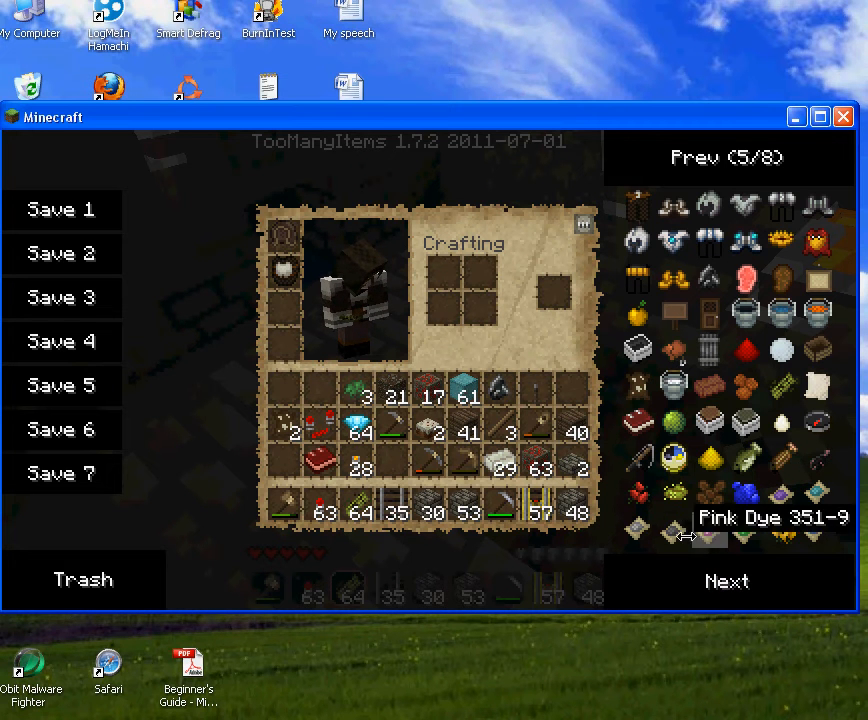
pyautogui.moveTo(672, 530)
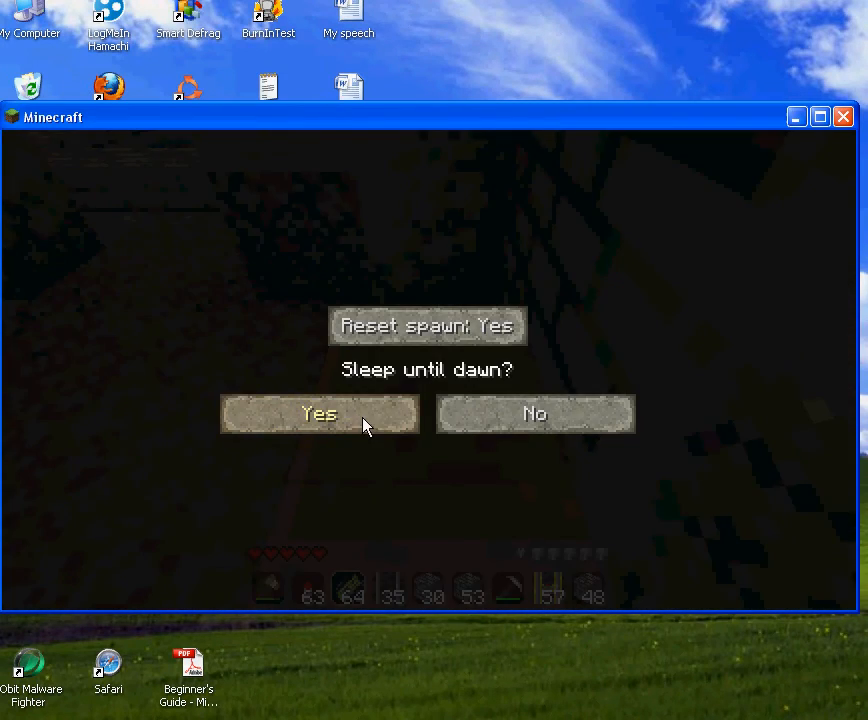
# Agree to sleep until dawn, then wake up back in the world.
pyautogui.click(320, 412)
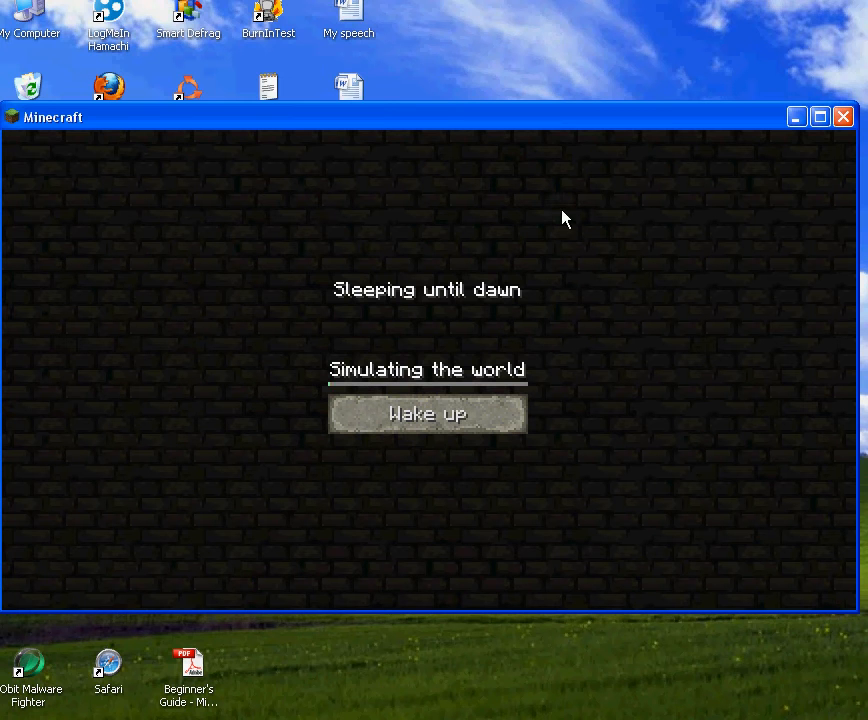
pyautogui.moveTo(658, 400)
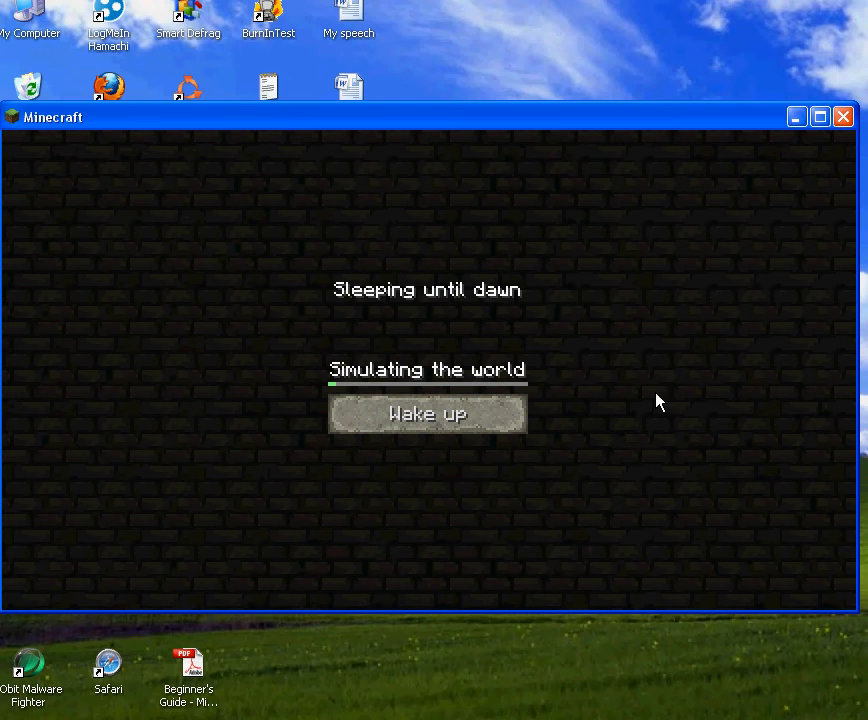
pyautogui.moveTo(392, 224)
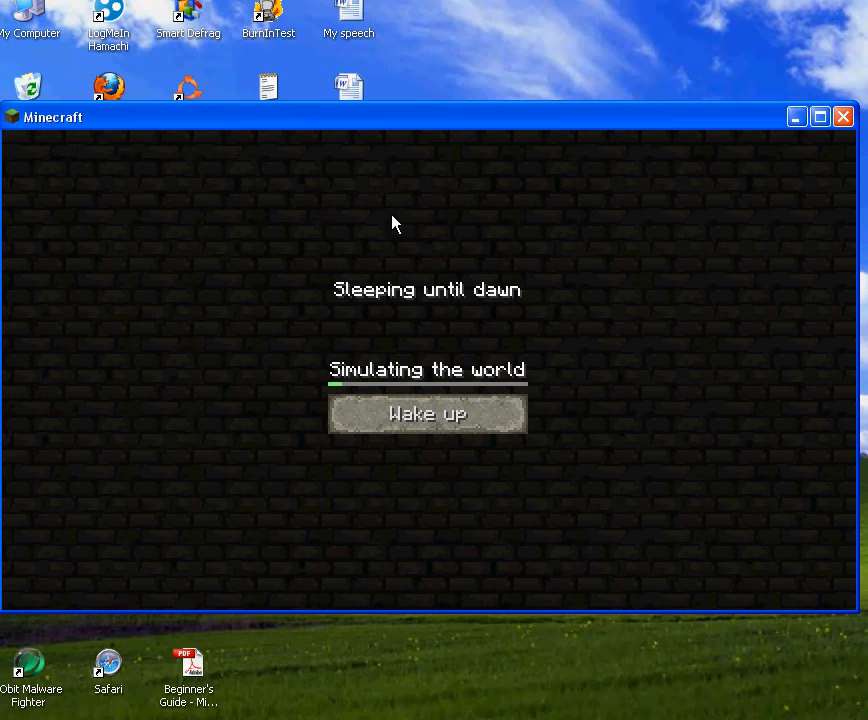
pyautogui.moveTo(556, 552)
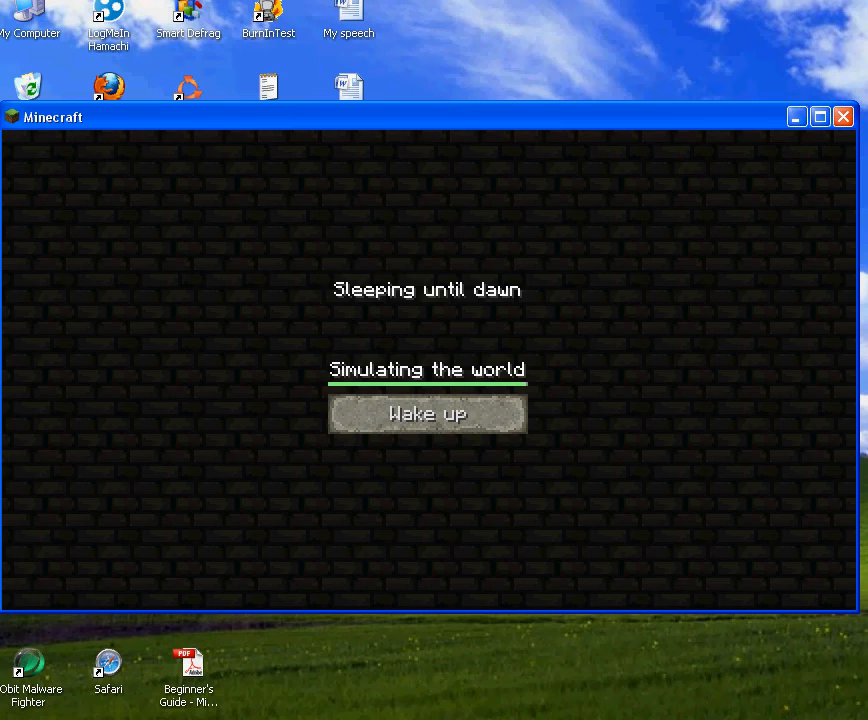
pyautogui.click(428, 412)
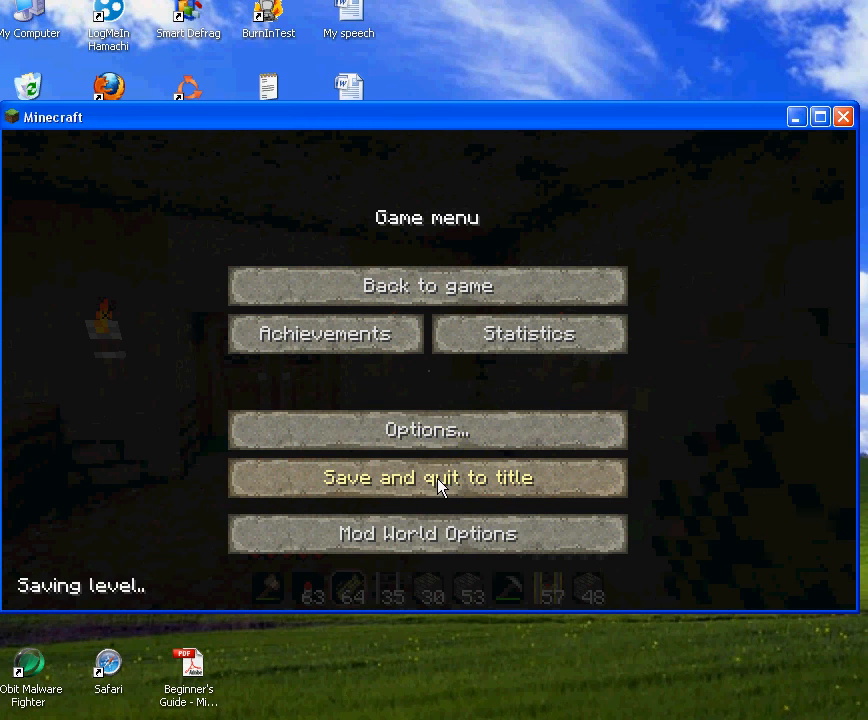
# Save the world and quit to the YogBox-styled title screen.
pyautogui.click(428, 476)
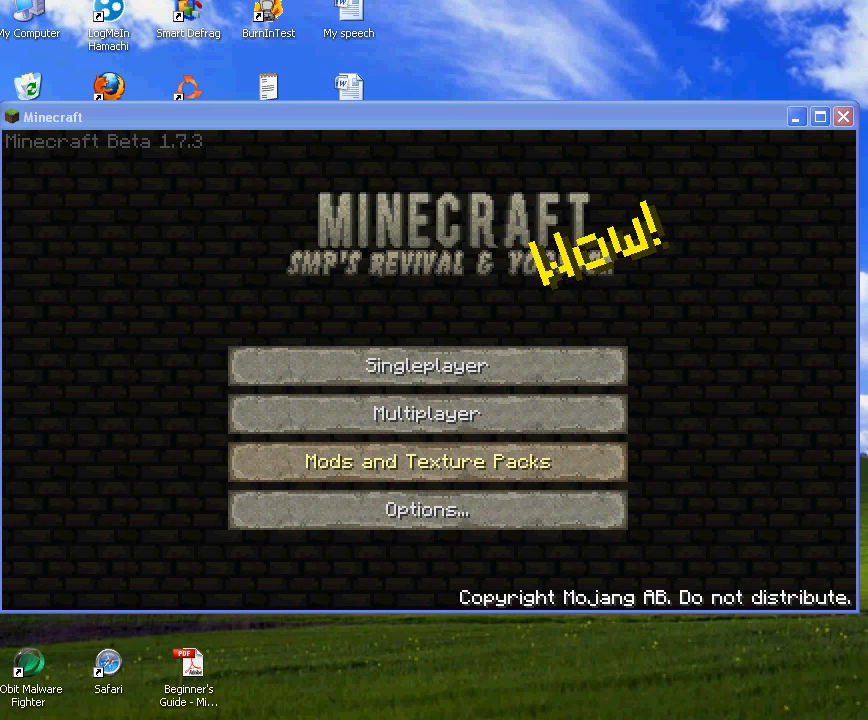